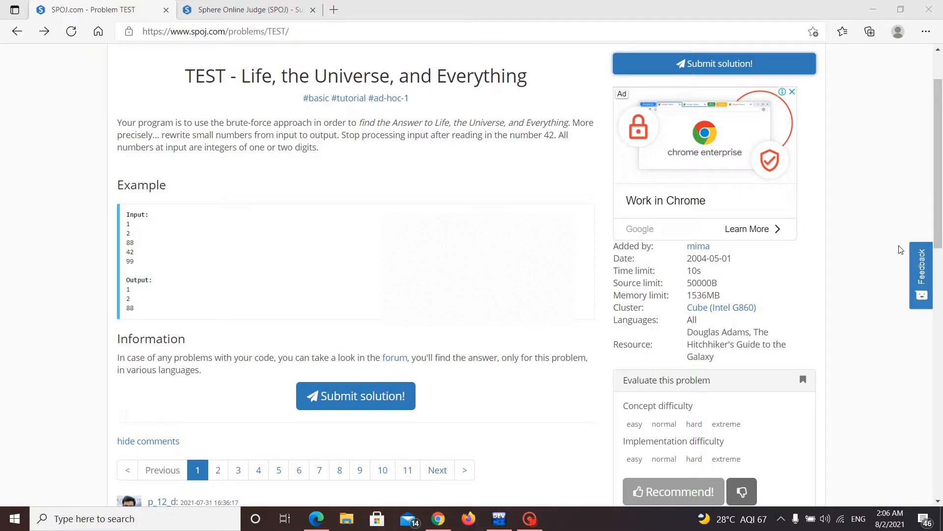
Draft the TEST solution's main function in Untitled1 and copy the whole program.
click(498, 517)
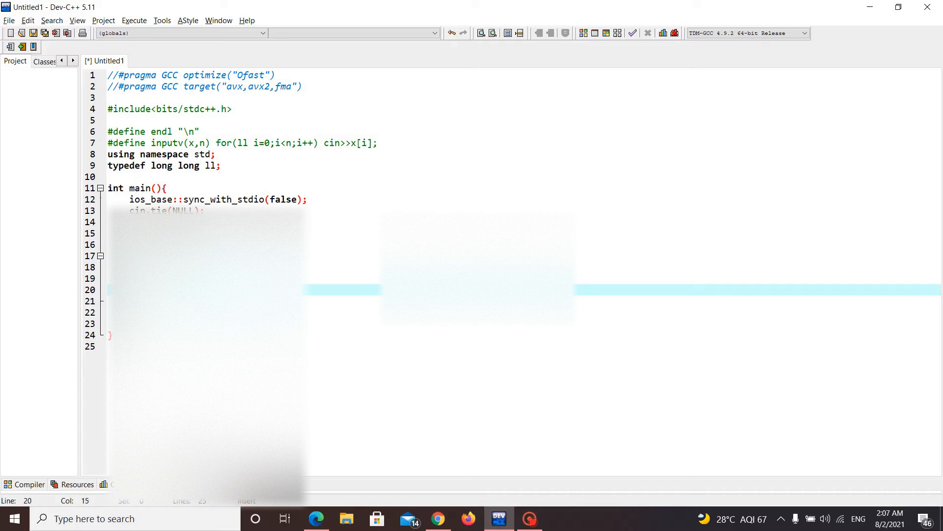
key(Right)
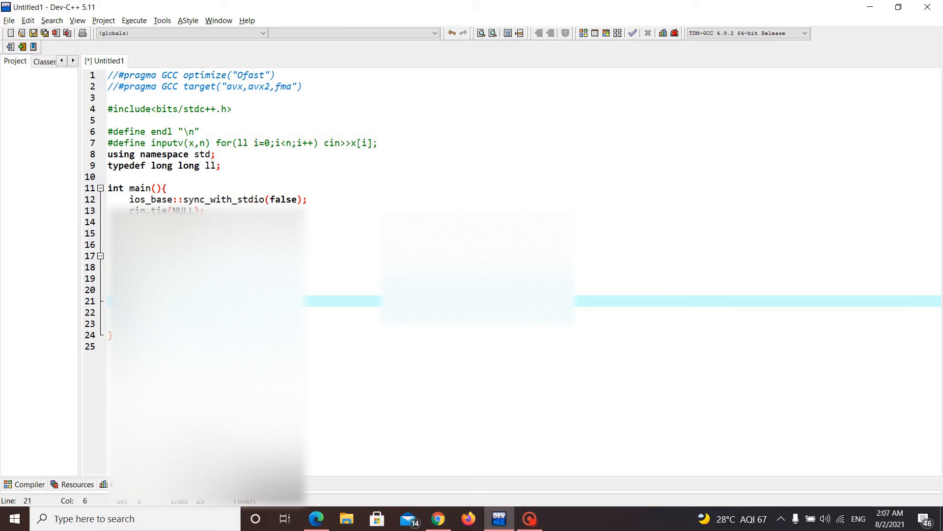
key(ctrl+a)
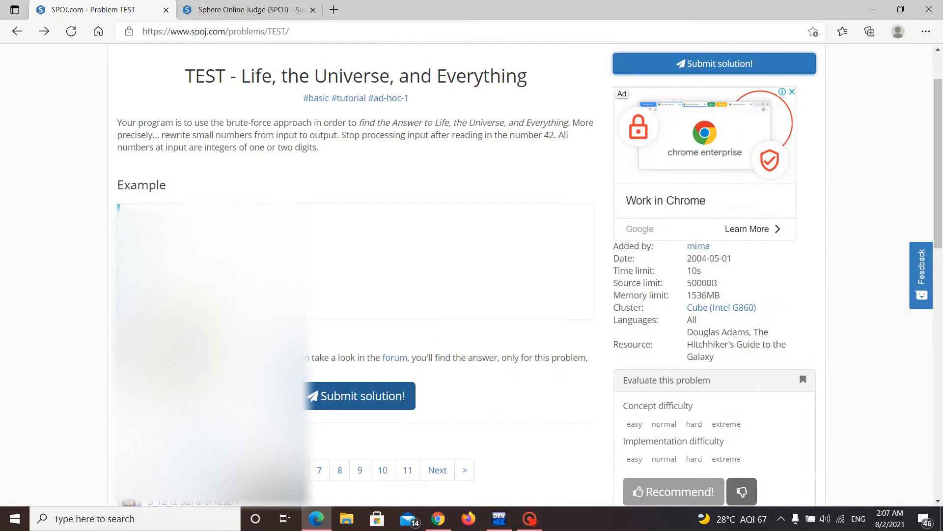
Paste the C++ code into the TEST submission form and submit it to the judge.
click(715, 62)
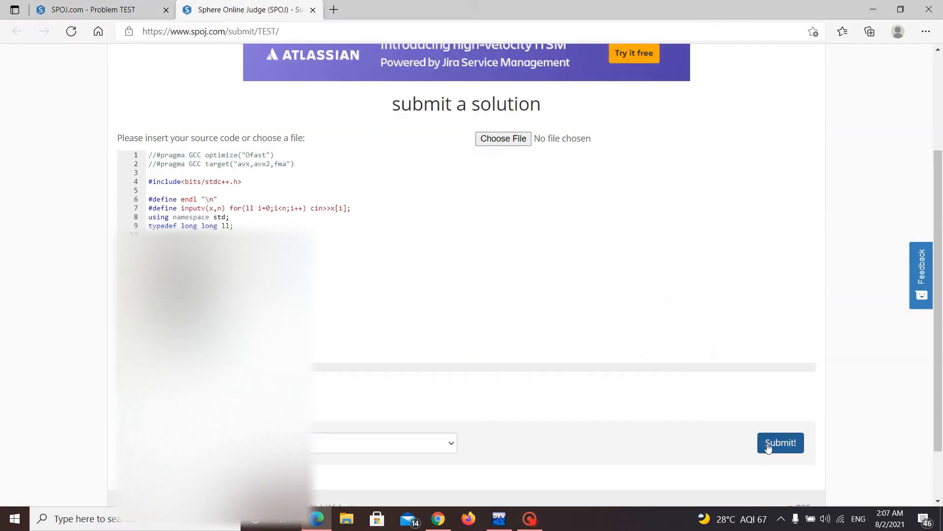
click(780, 443)
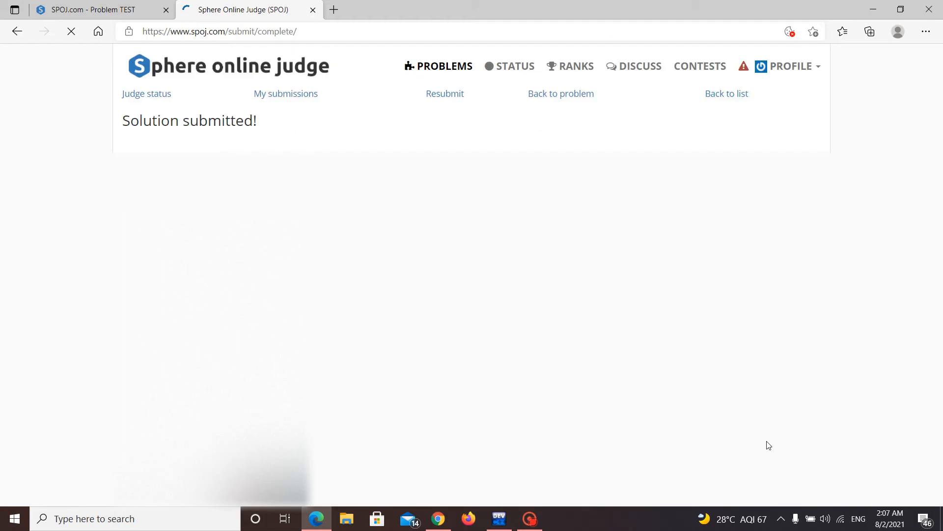